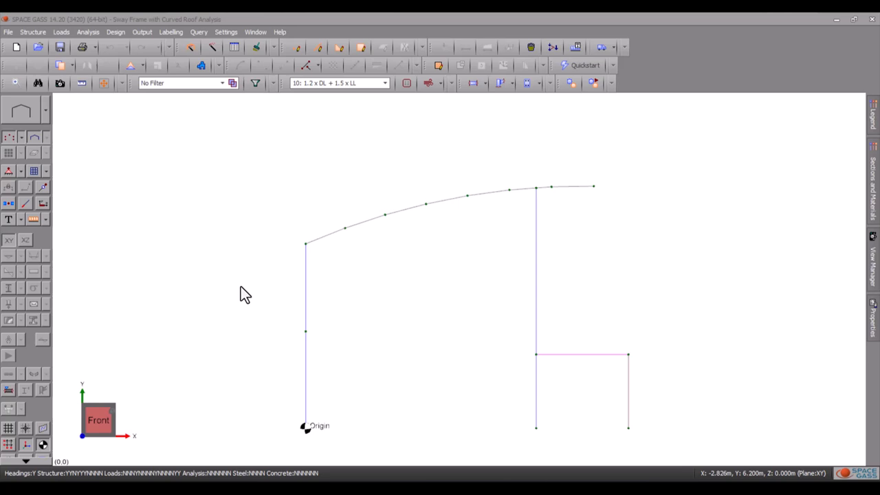
{"action": "mouse_move", "coordinate": [39, 227]}
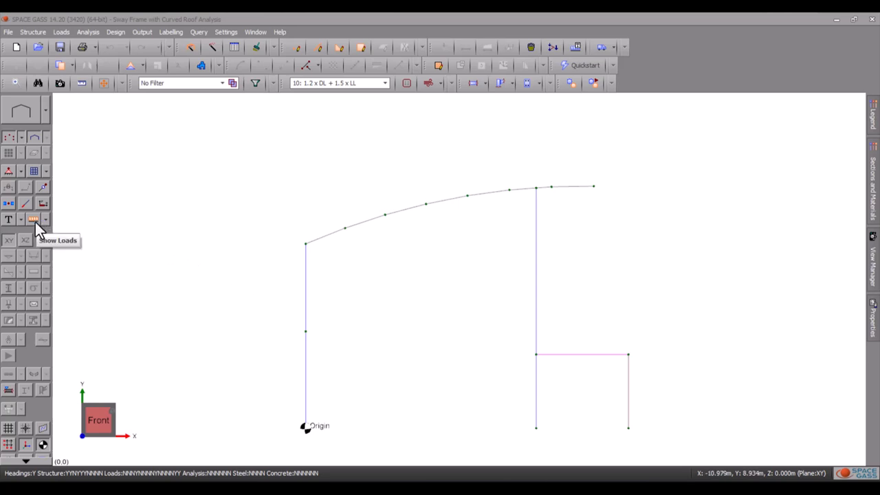
Display the distributed roof loads for load case 10 on the curved roof
{"action": "left_click", "coordinate": [33, 218]}
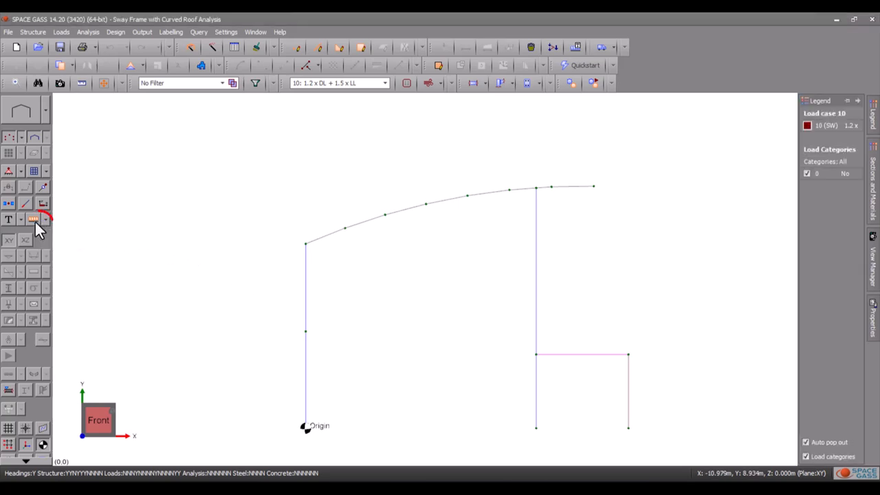
{"action": "left_click", "coordinate": [33, 220]}
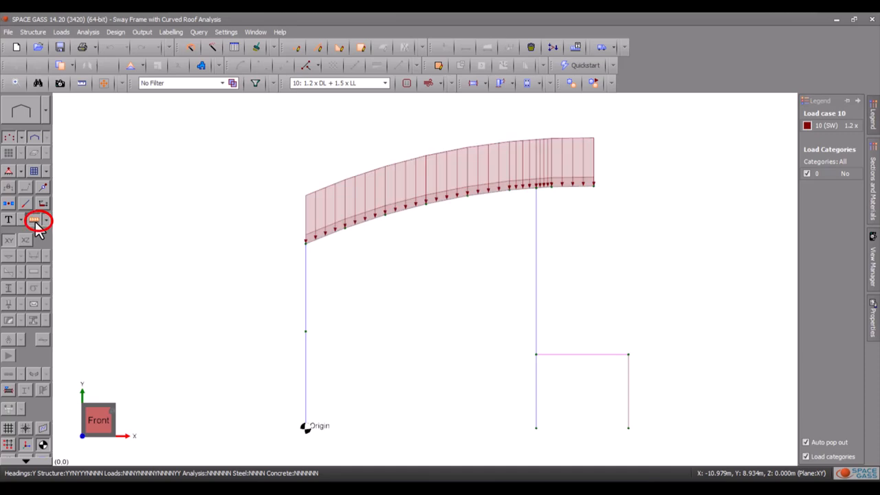
{"action": "mouse_move", "coordinate": [126, 248]}
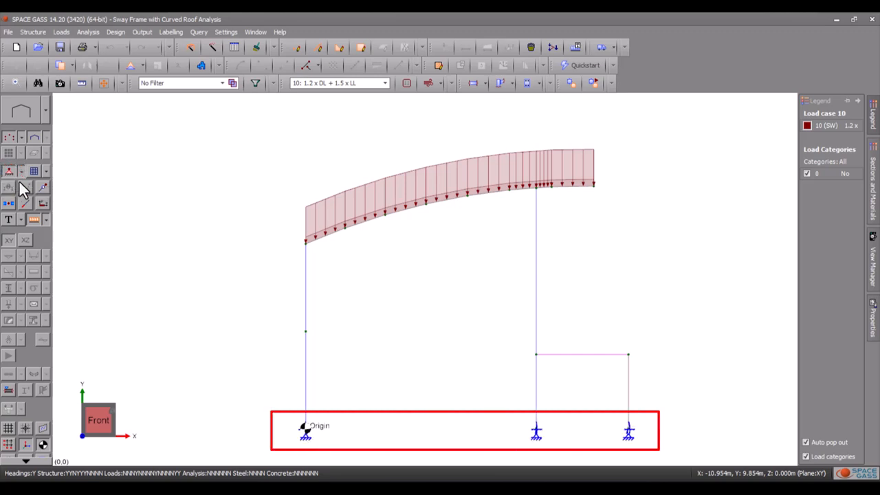
Move the short beam's left end node up the tall column so the beam slopes down
{"action": "left_click", "coordinate": [41, 187]}
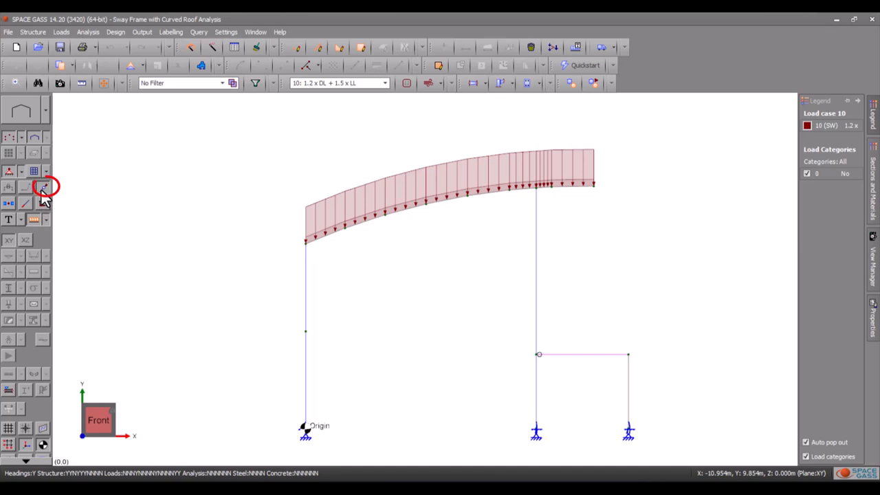
{"action": "left_click", "coordinate": [539, 354]}
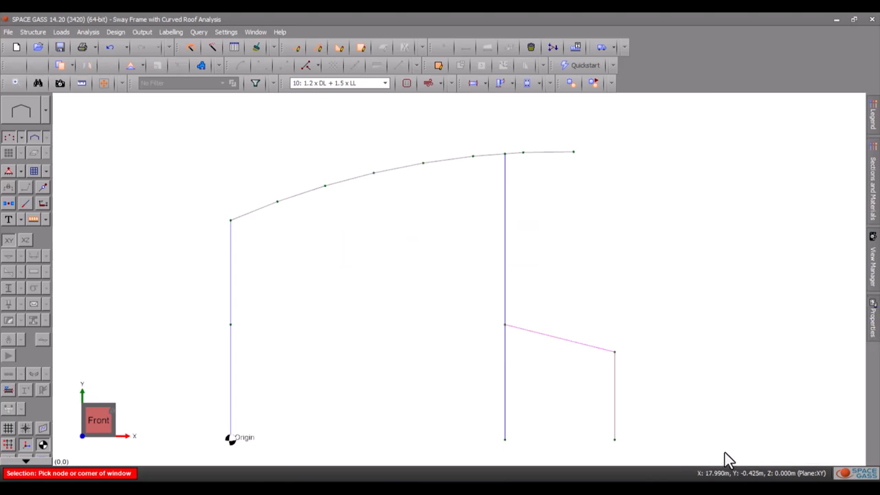
Move the short right-hand column 1.5 m right, stretching the sloping beam to meet it
{"action": "left_click", "coordinate": [613, 398]}
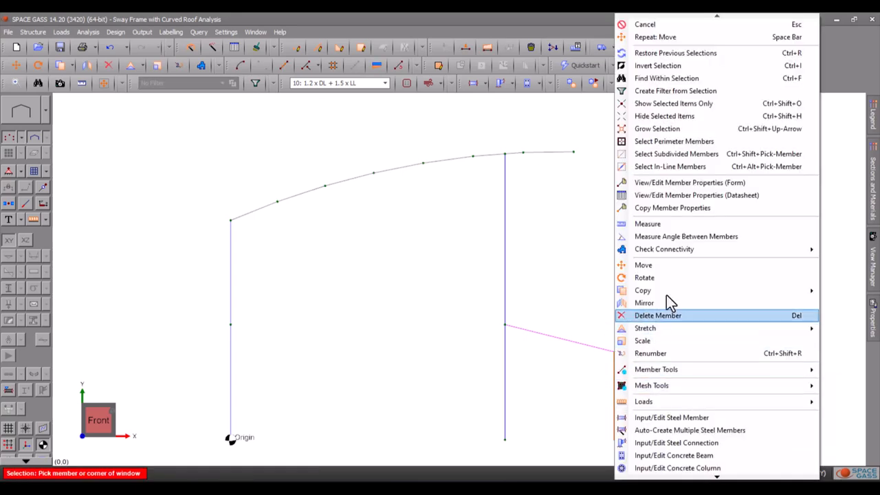
{"action": "left_click", "coordinate": [643, 264]}
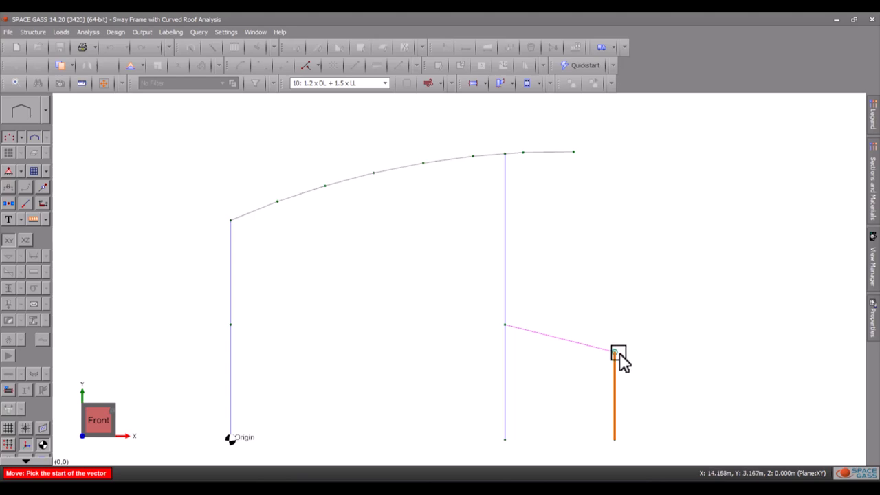
{"action": "left_click", "coordinate": [613, 352]}
{"action": "type", "text": "1.5"}
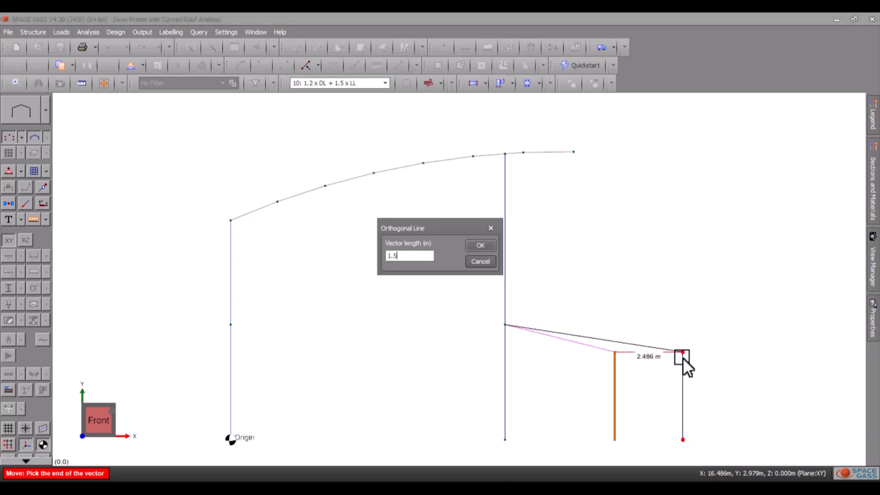
{"action": "left_click", "coordinate": [479, 245]}
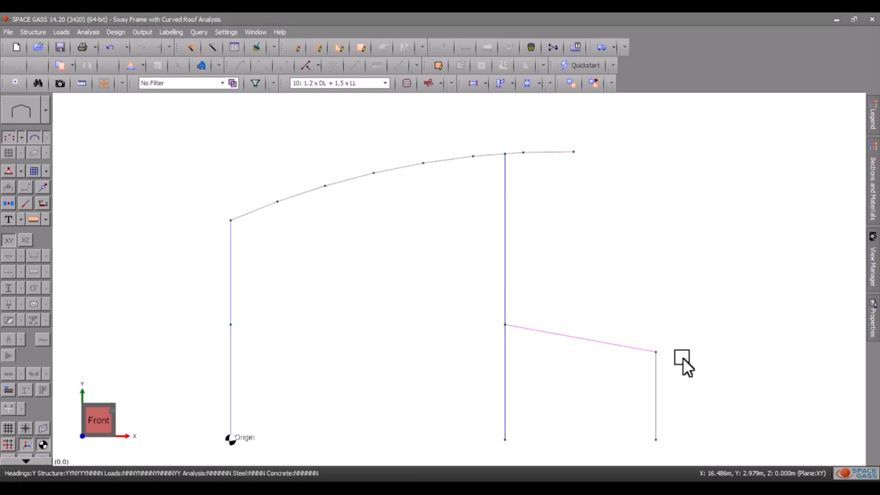
Run a linear static analysis of the frame and dismiss the completion message
{"action": "left_click", "coordinate": [88, 32]}
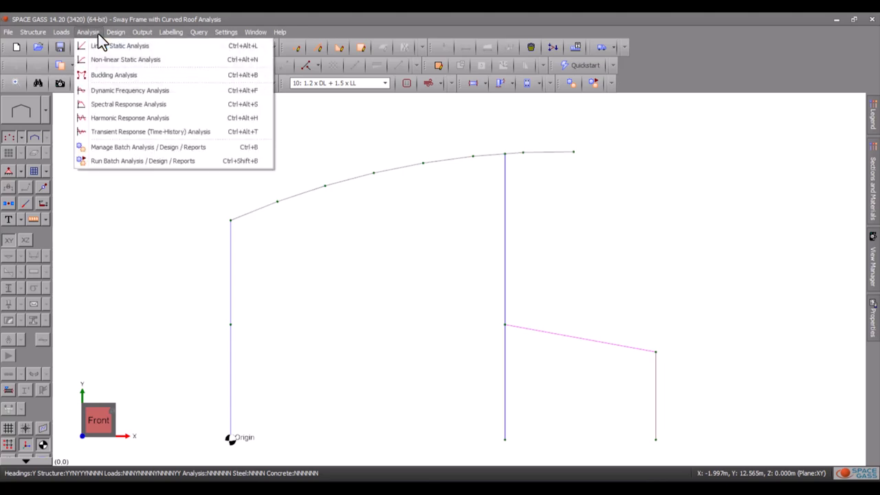
{"action": "left_click", "coordinate": [122, 45]}
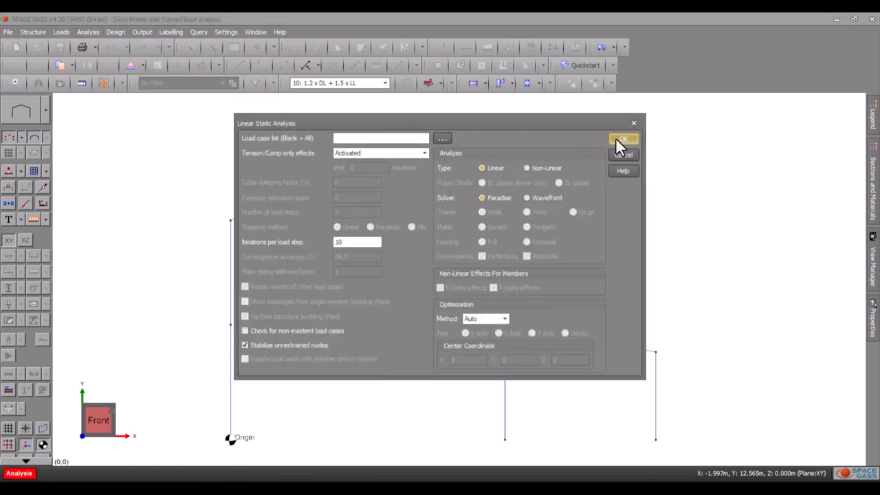
{"action": "left_click", "coordinate": [622, 140]}
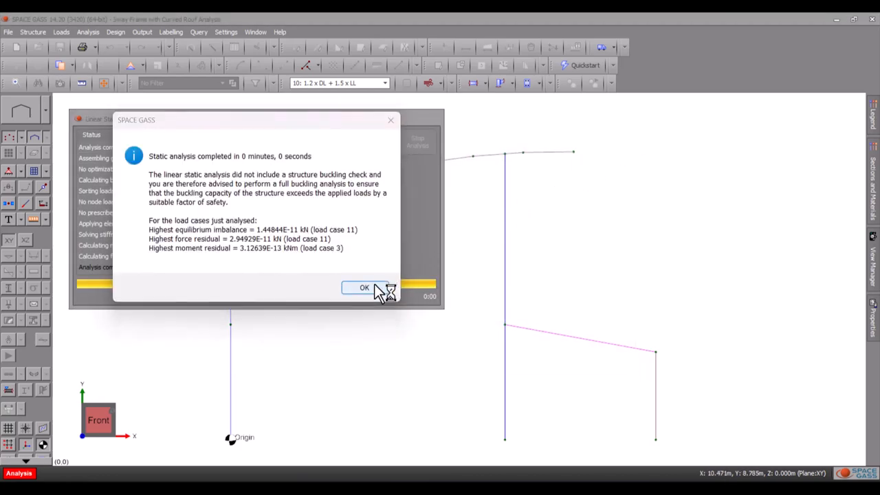
{"action": "left_click", "coordinate": [365, 288]}
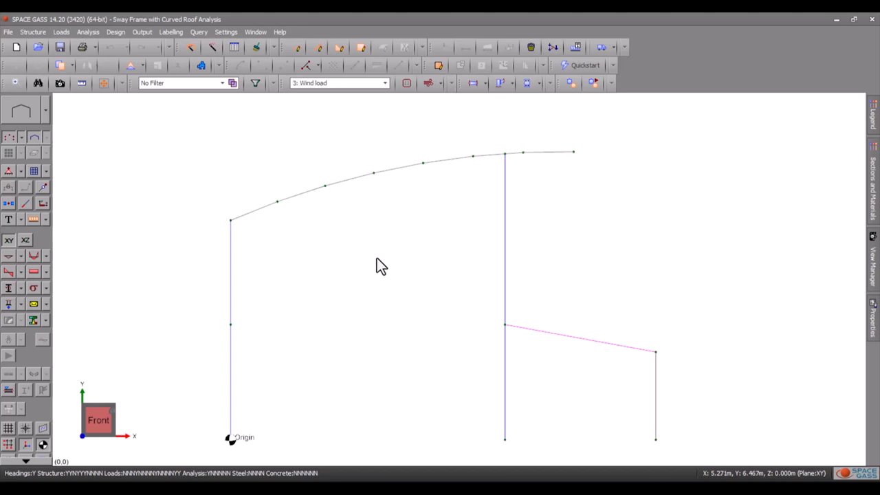
Show the deflected shape for load case 10: 1.2 x DL + 1.5 x LL
{"action": "left_click", "coordinate": [383, 83]}
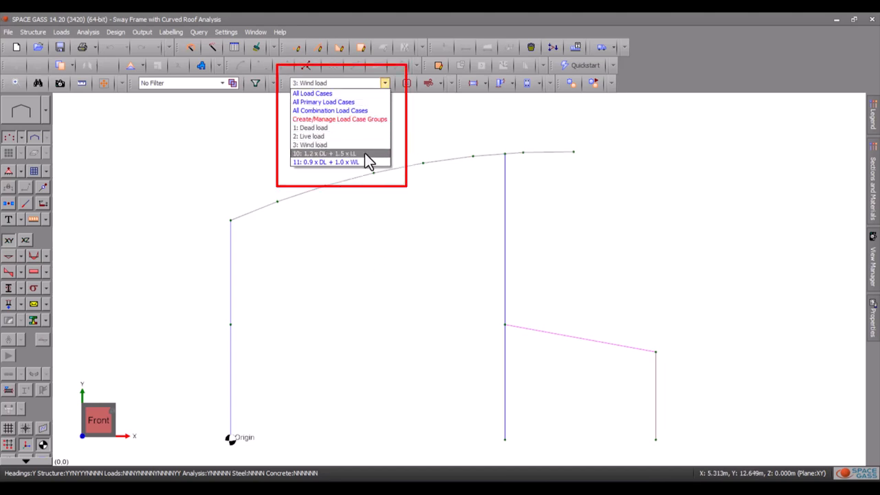
{"action": "left_click", "coordinate": [323, 154]}
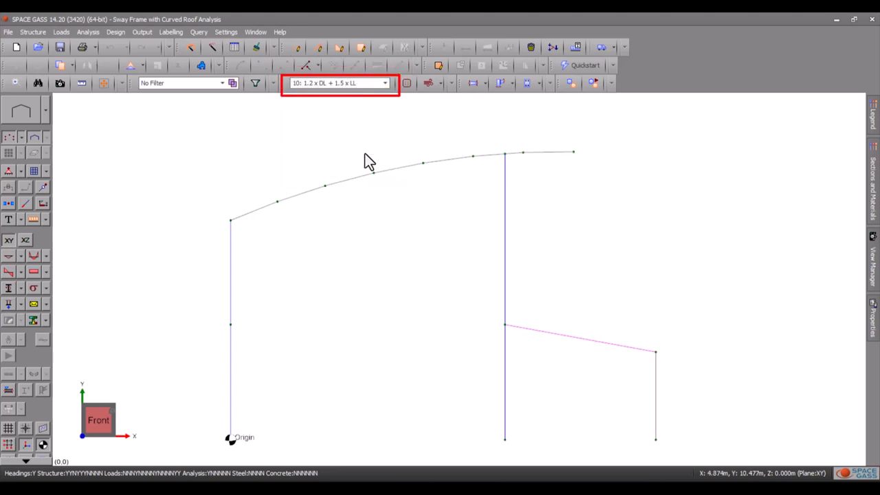
{"action": "mouse_move", "coordinate": [25, 268]}
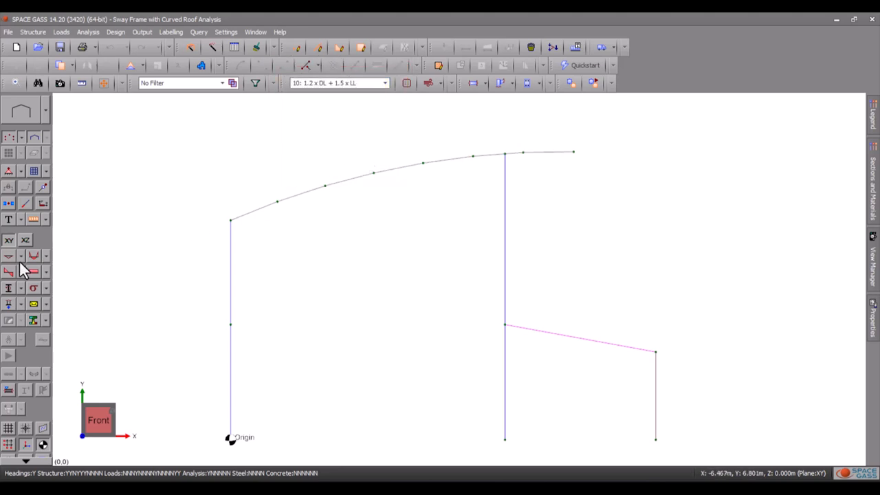
{"action": "left_click", "coordinate": [9, 257]}
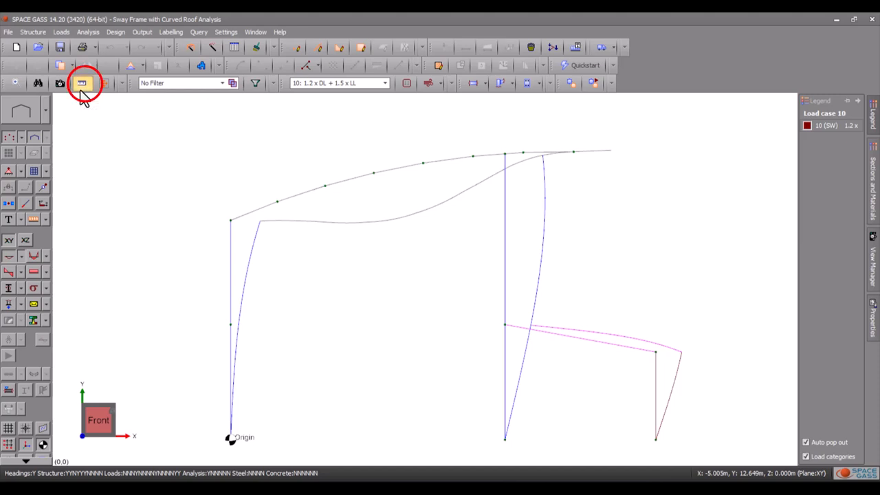
Increase the displacement scale factor so the frame's sway is drawn exaggerated
{"action": "left_click", "coordinate": [81, 82]}
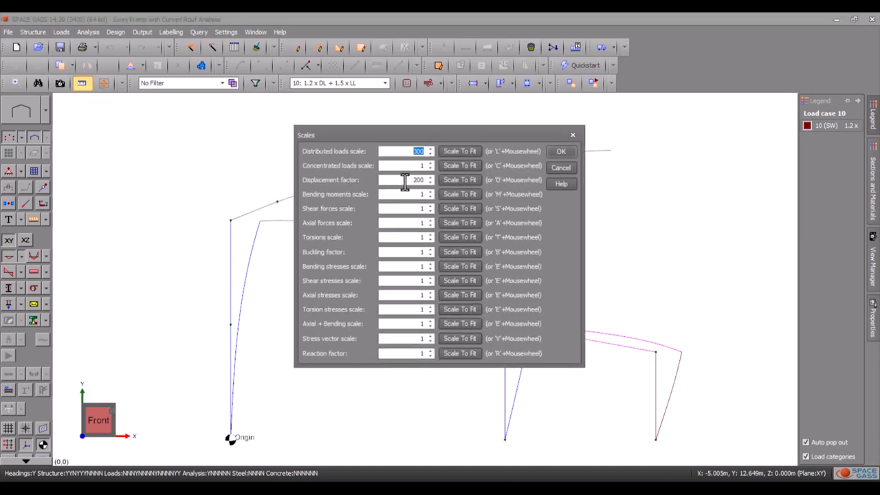
{"action": "left_click", "coordinate": [429, 181]}
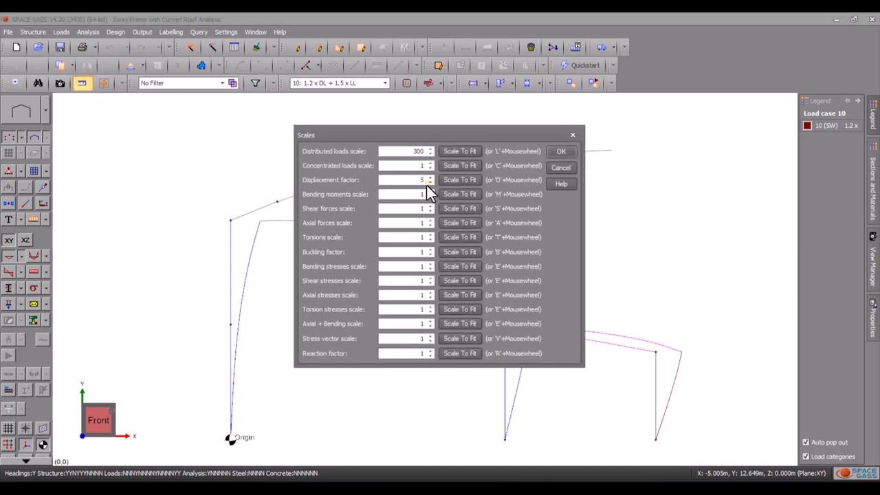
{"action": "left_click", "coordinate": [561, 150]}
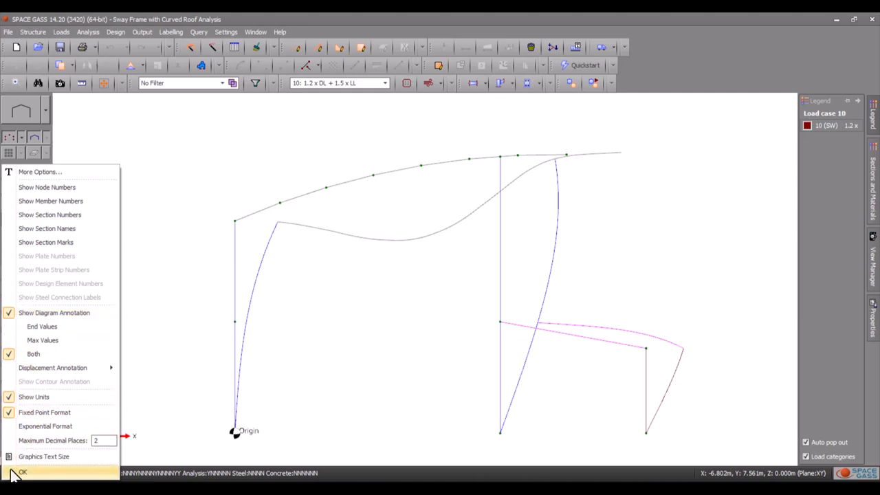
Apply diagram annotation and show the labelled bending moment diagram for case 10
{"action": "left_click", "coordinate": [22, 471]}
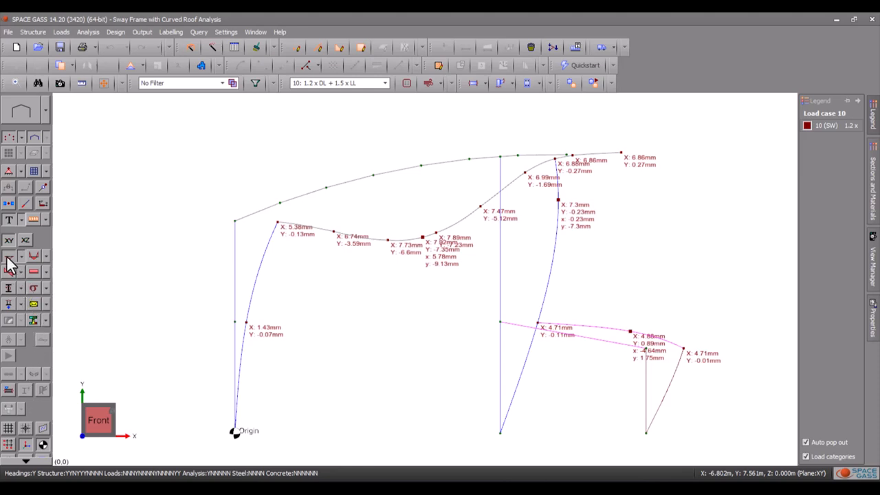
{"action": "left_click", "coordinate": [8, 255]}
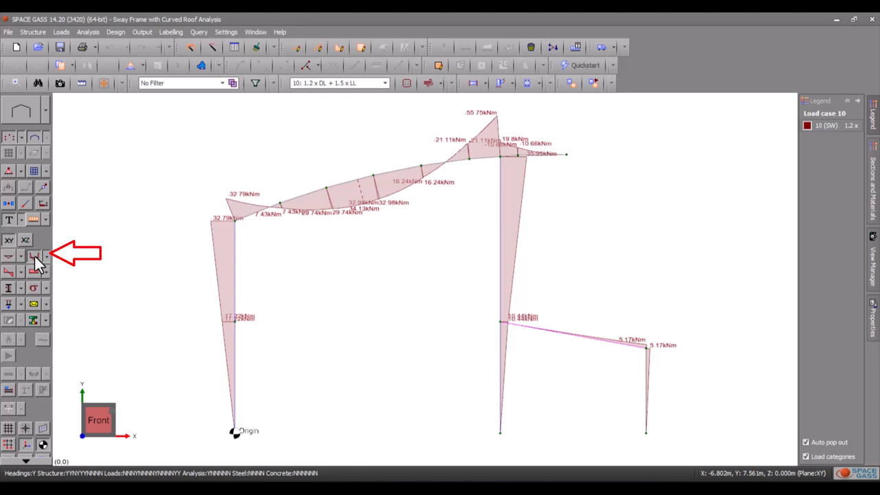
View the shear force and combined axial-bending stress diagrams, then return to bending moments
{"action": "left_click", "coordinate": [8, 272]}
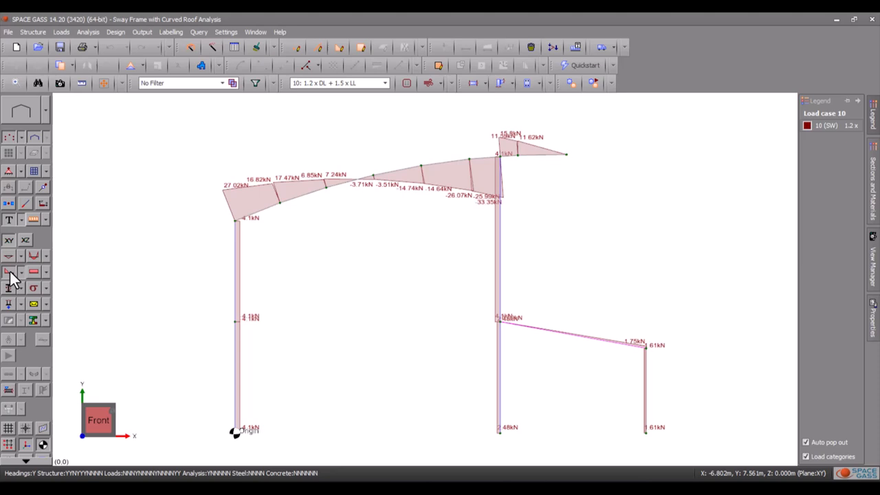
{"action": "left_click", "coordinate": [33, 272]}
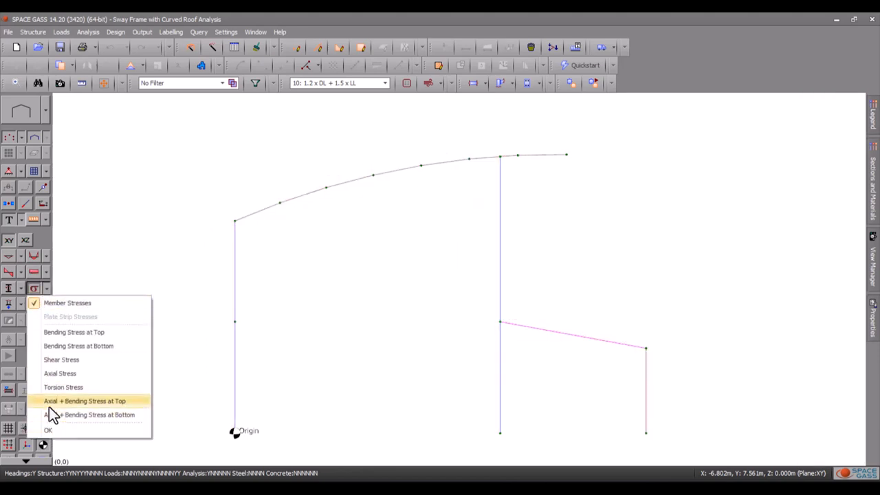
{"action": "left_click", "coordinate": [86, 401]}
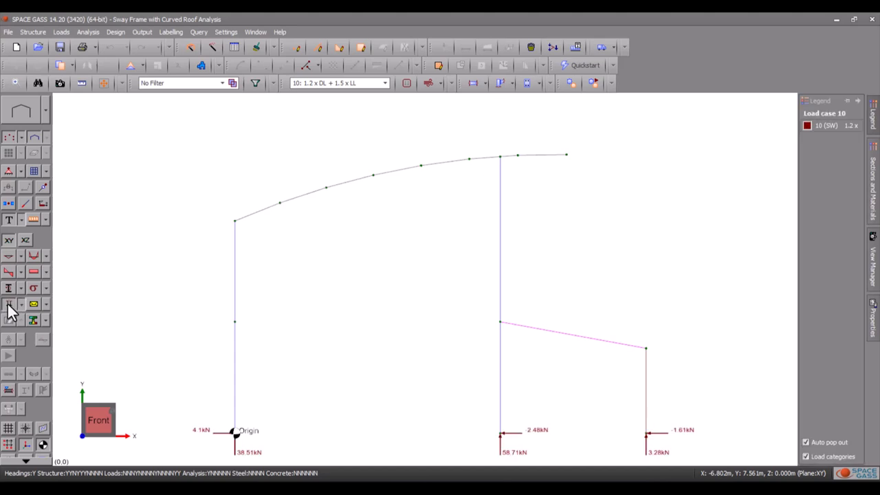
{"action": "left_click", "coordinate": [9, 305]}
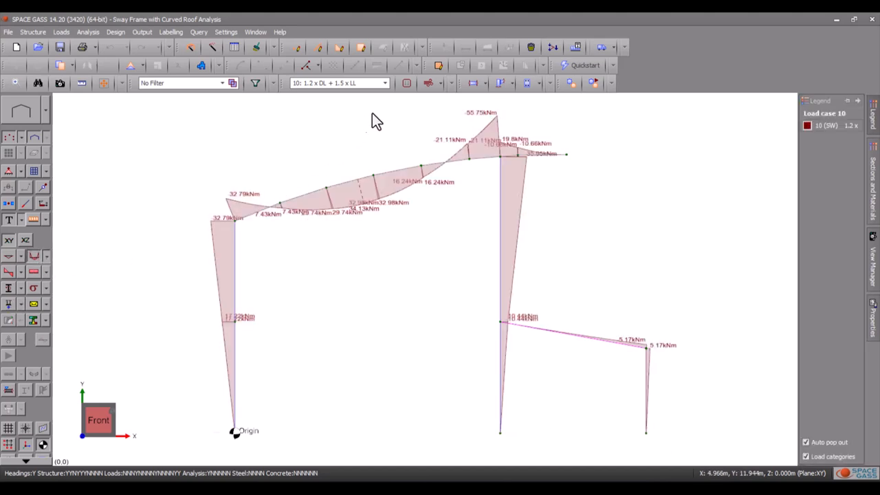
Show the moment diagram for case 11 (0.9 DL + 1.0 WL), then for 2: Live load
{"action": "left_click", "coordinate": [383, 82]}
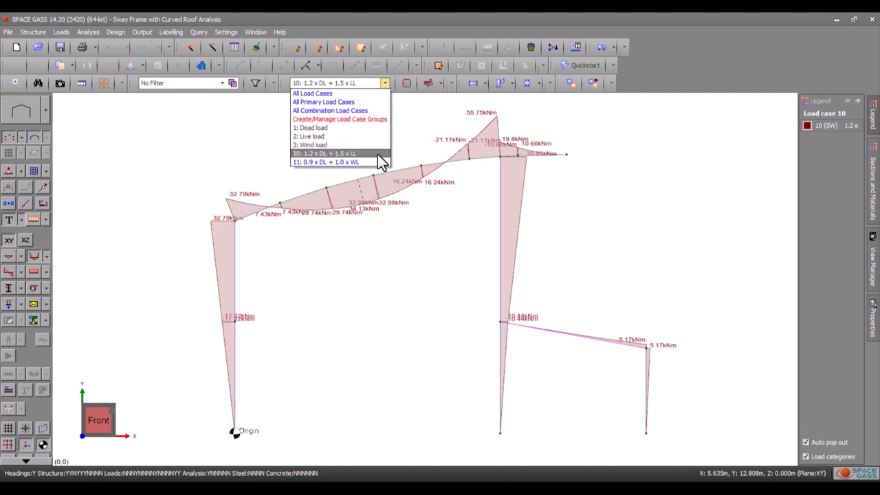
{"action": "left_click", "coordinate": [324, 162]}
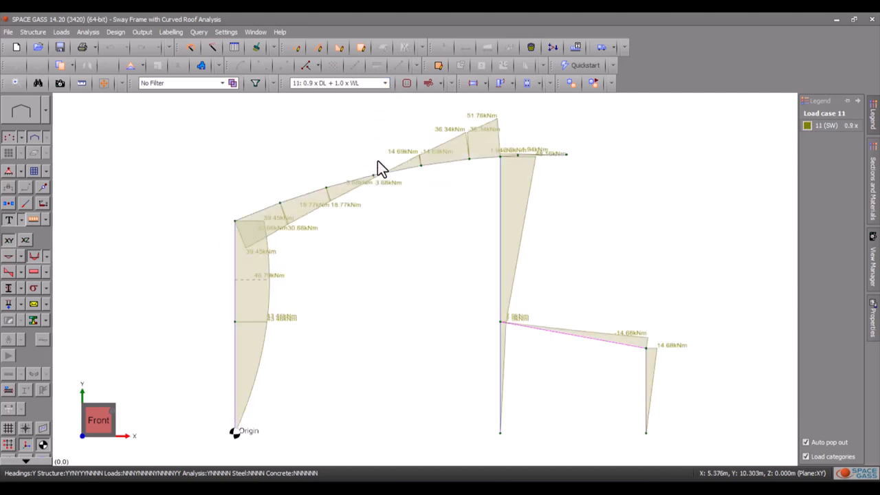
{"action": "left_click", "coordinate": [339, 82]}
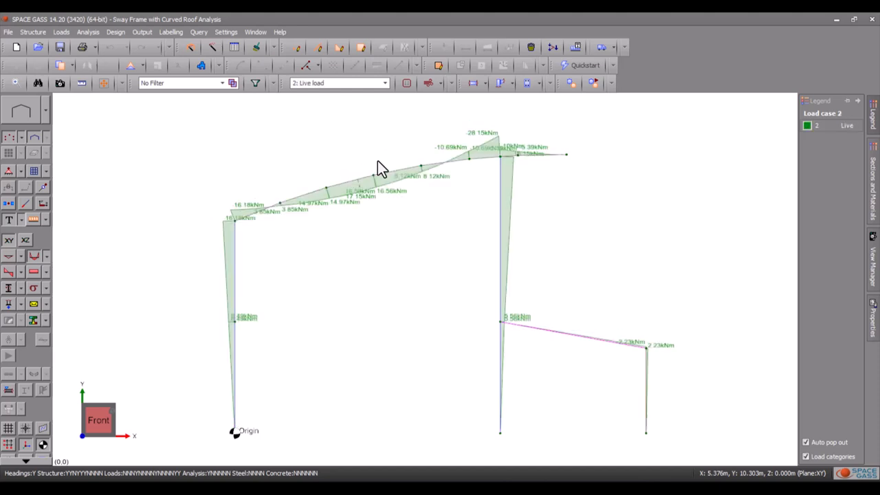
{"action": "mouse_move", "coordinate": [384, 91]}
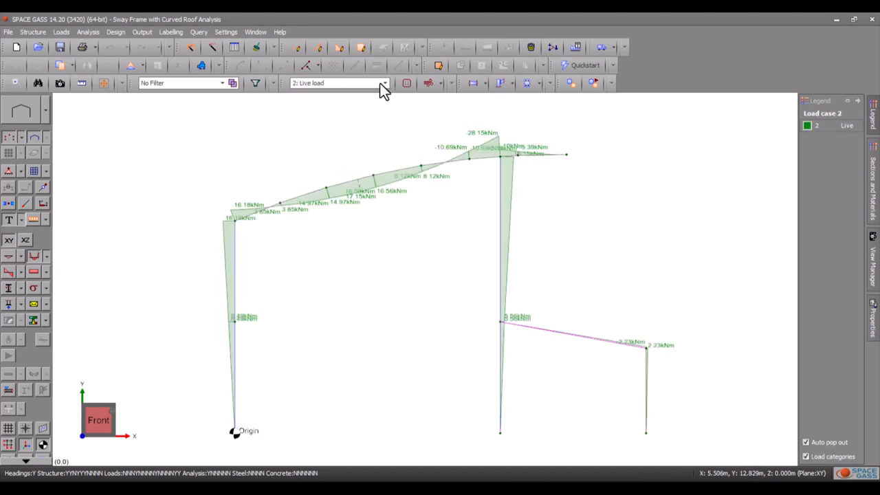
Create load case group 1 with cases 1, 3 and 10 and overlay their moment diagrams
{"action": "left_click", "coordinate": [385, 83]}
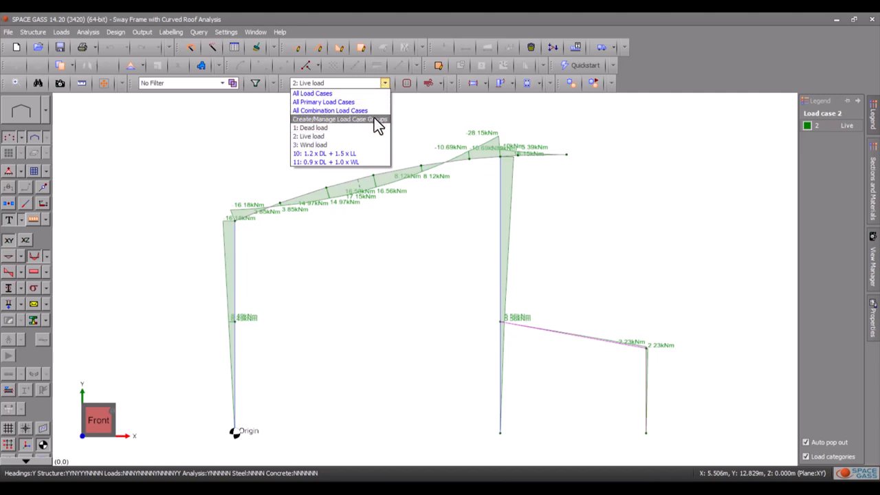
{"action": "left_click", "coordinate": [338, 118]}
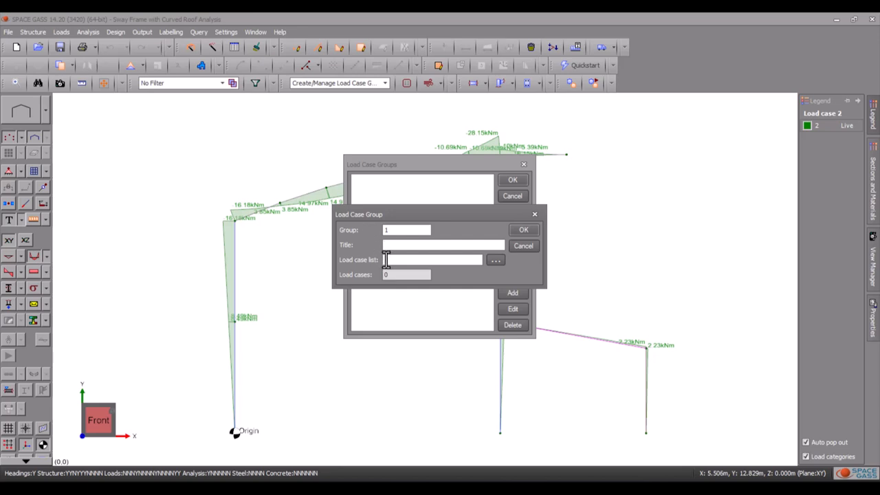
{"action": "type", "text": "3,10"}
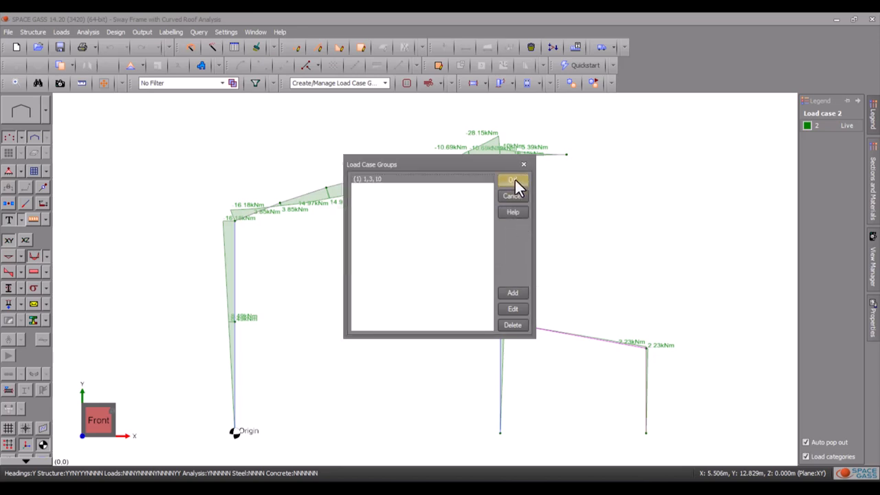
{"action": "left_click", "coordinate": [511, 181]}
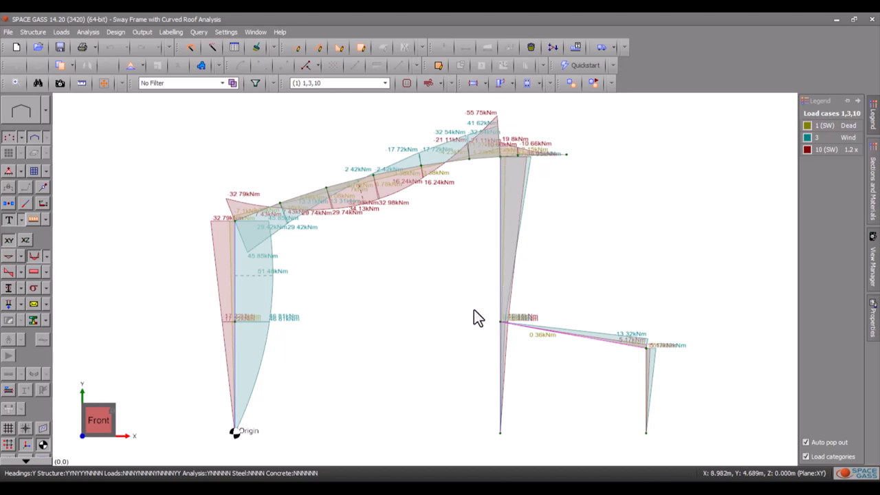
Overlay the moment diagrams of combination load cases 10 and 11 together
{"action": "left_click", "coordinate": [385, 82]}
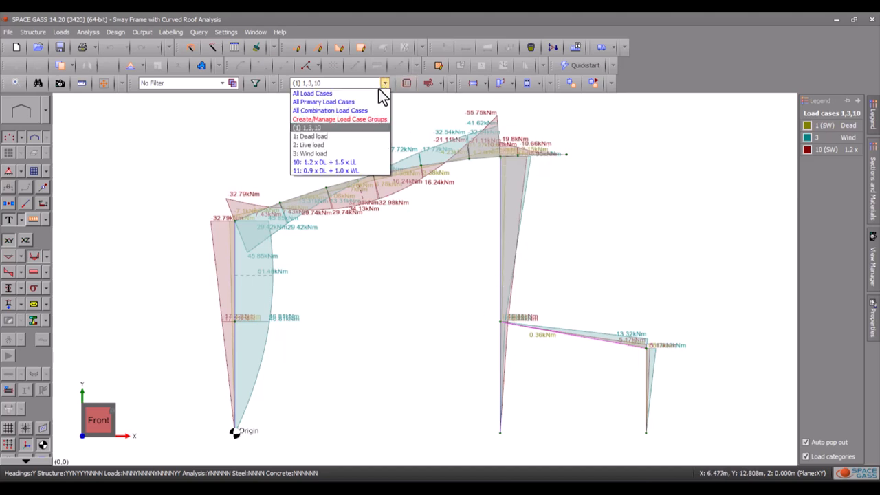
{"action": "left_click", "coordinate": [330, 110]}
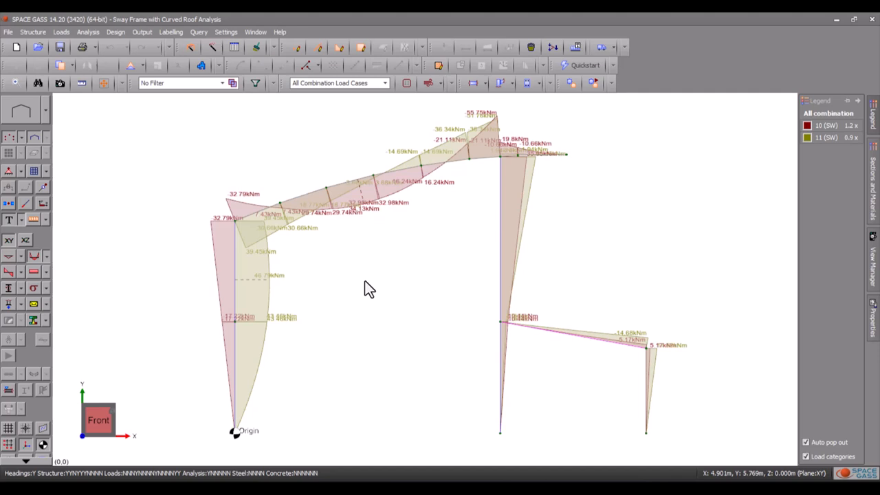
{"action": "mouse_move", "coordinate": [33, 304]}
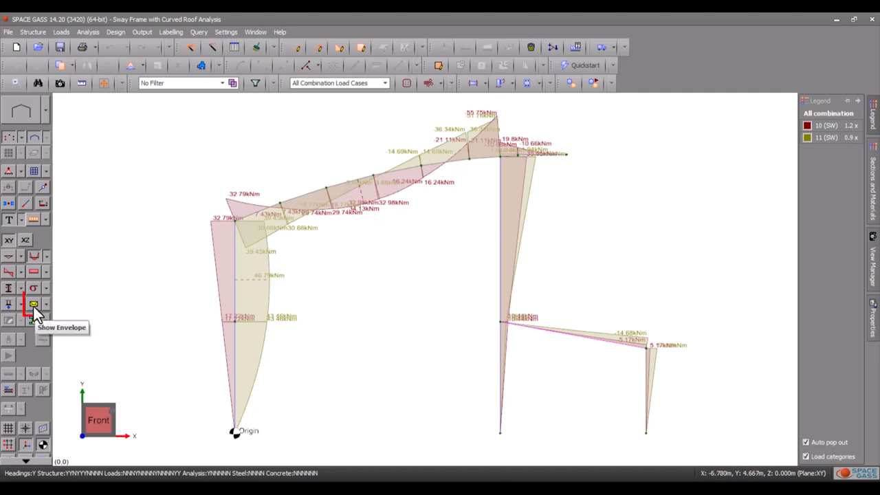
Display the max/min moment envelope of the combination cases, then clear all diagrams from the frame
{"action": "left_click", "coordinate": [33, 304]}
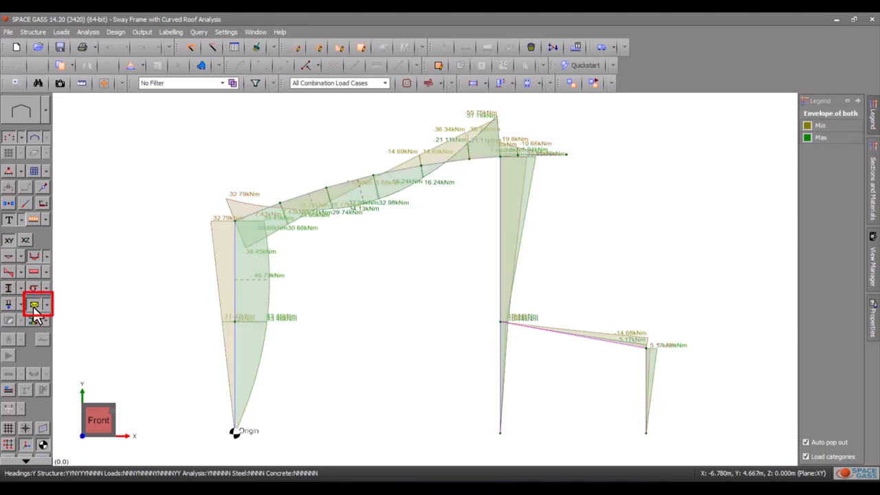
{"action": "left_click", "coordinate": [33, 305]}
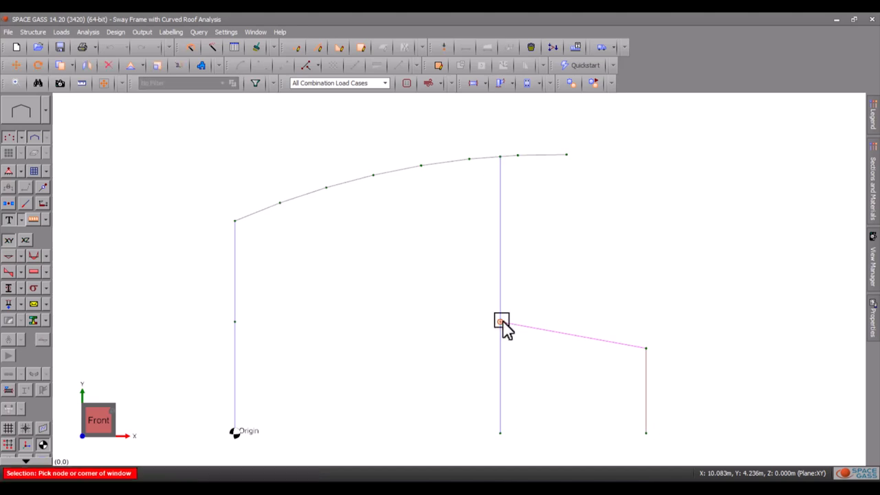
Review node 15 displacements for all load cases via Analysis Results, then close the results window
{"action": "right_click", "coordinate": [500, 322]}
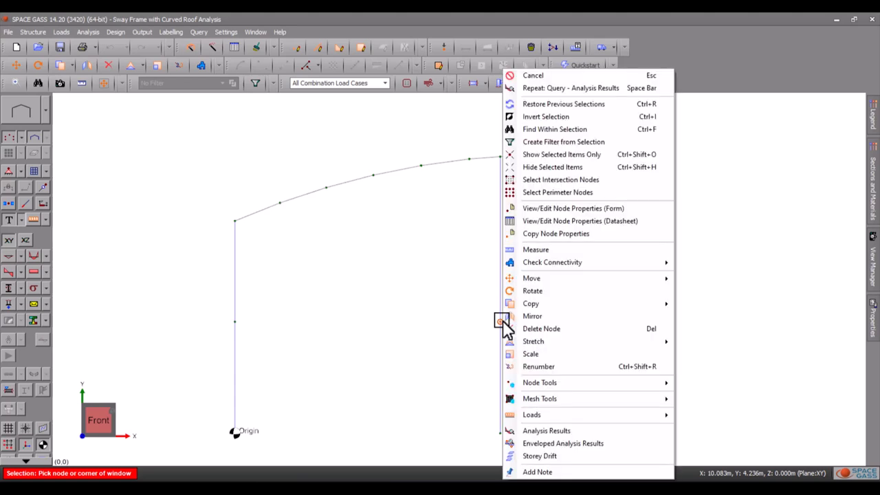
{"action": "mouse_move", "coordinate": [546, 430]}
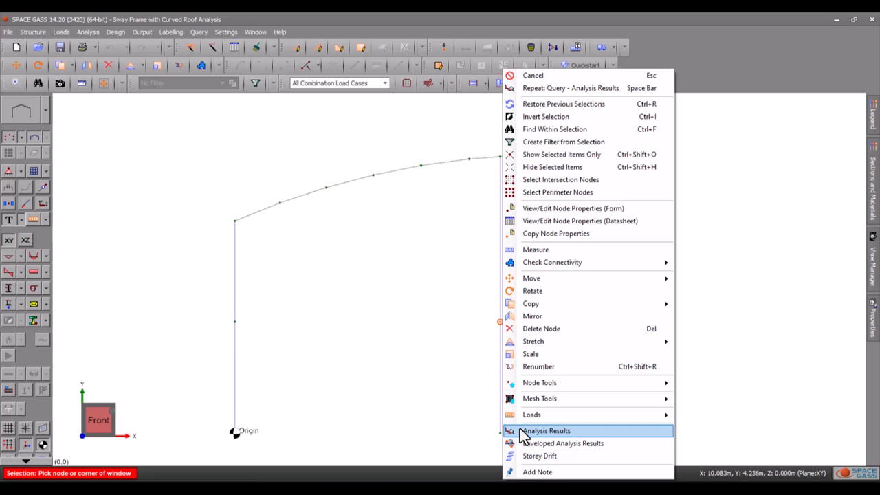
{"action": "left_click", "coordinate": [545, 430]}
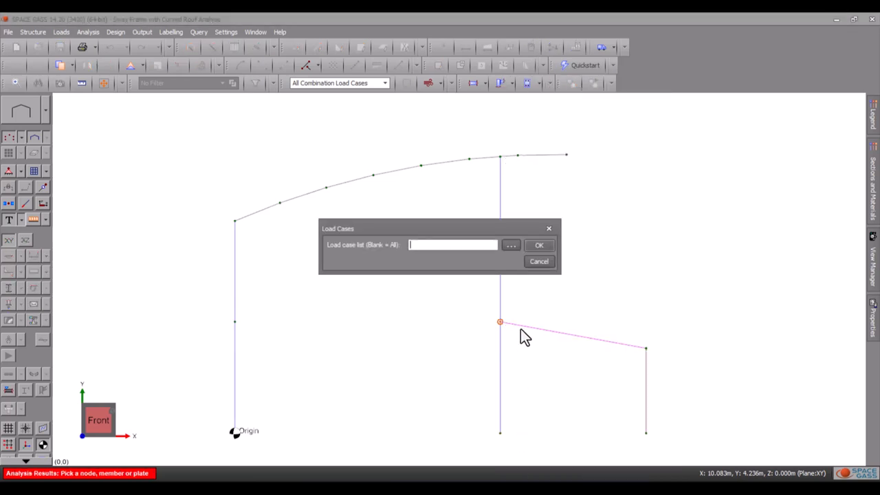
{"action": "left_click", "coordinate": [539, 245]}
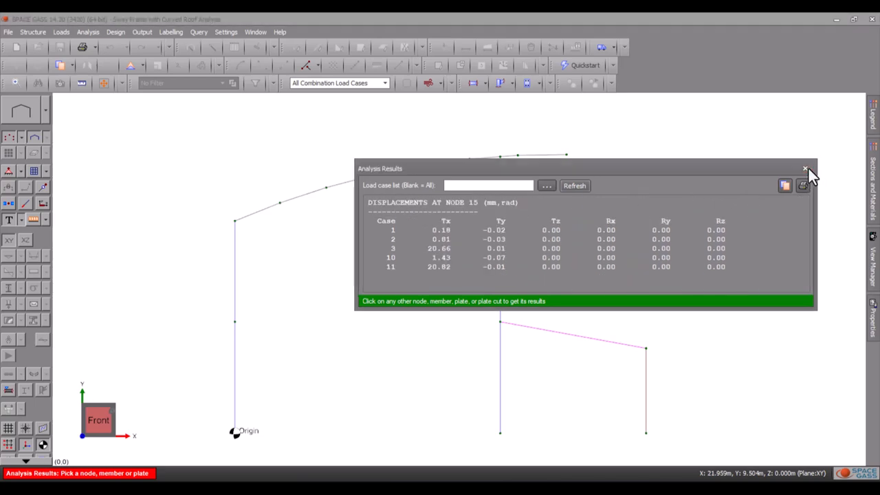
{"action": "left_click", "coordinate": [806, 168]}
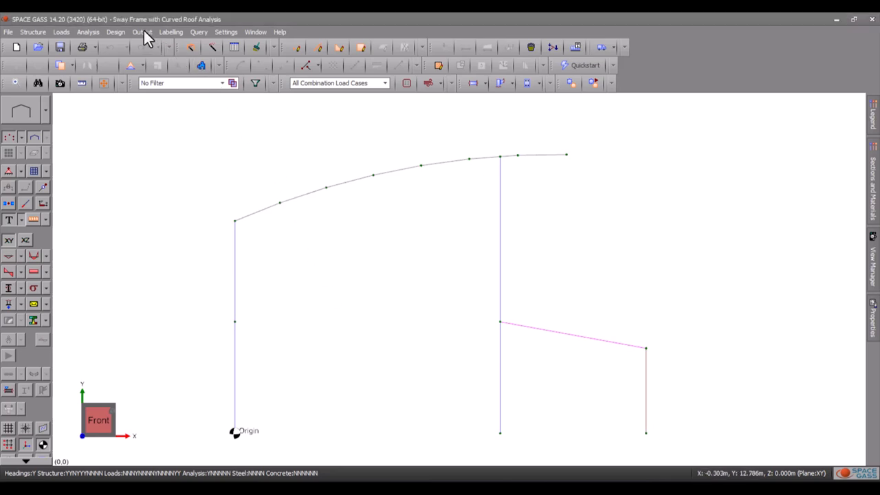
Generate the full text report from Output > Text Report with default filters and view it
{"action": "left_click", "coordinate": [141, 32]}
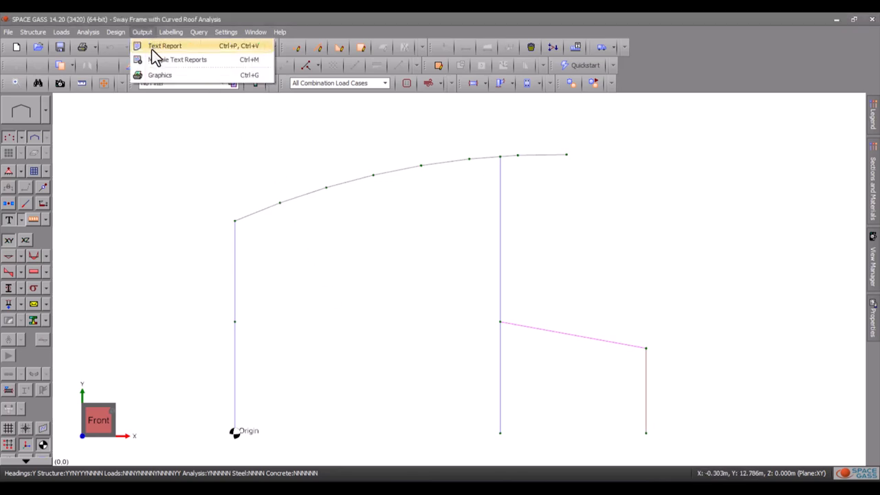
{"action": "left_click", "coordinate": [165, 45]}
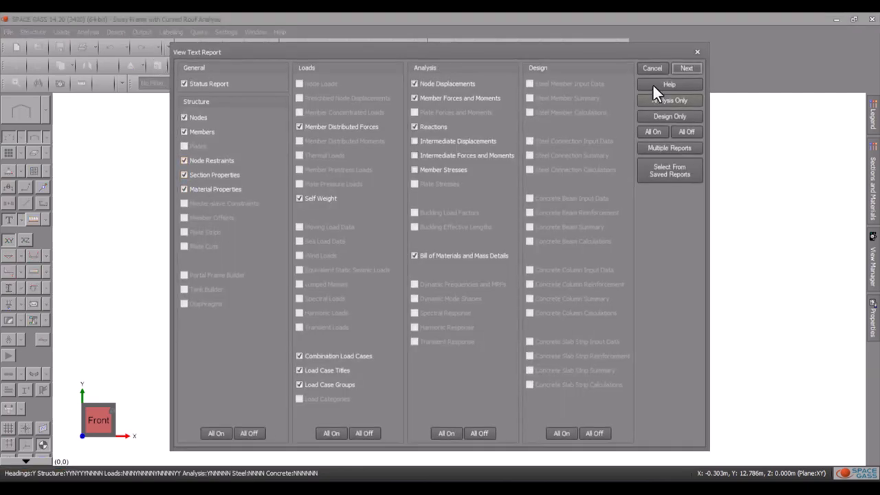
{"action": "left_click", "coordinate": [684, 67]}
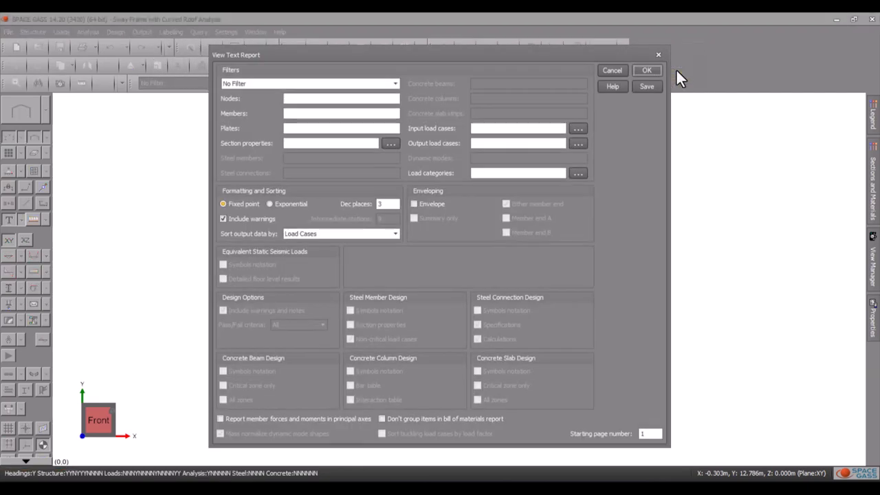
{"action": "left_click", "coordinate": [646, 70]}
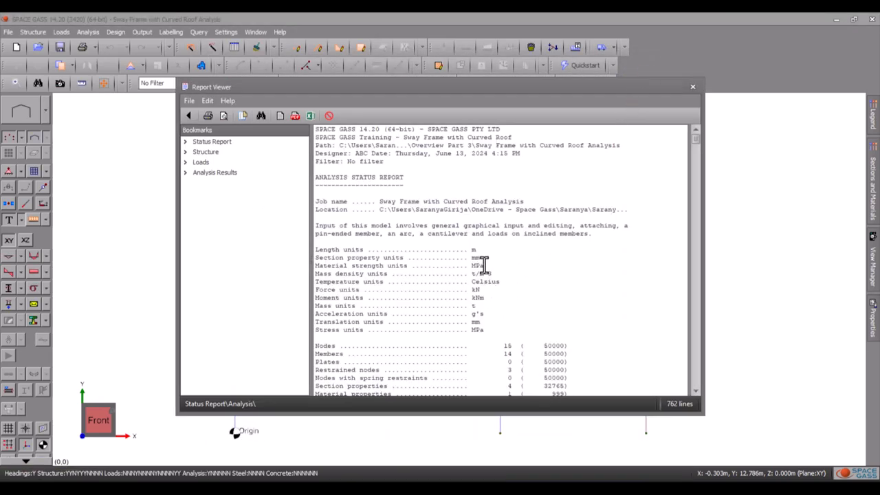
Browse the Status Report, Structure, Loads and Analysis Results sections, then close the Report Viewer
{"action": "scroll", "scroll_direction": "down", "scroll_amount": 3}
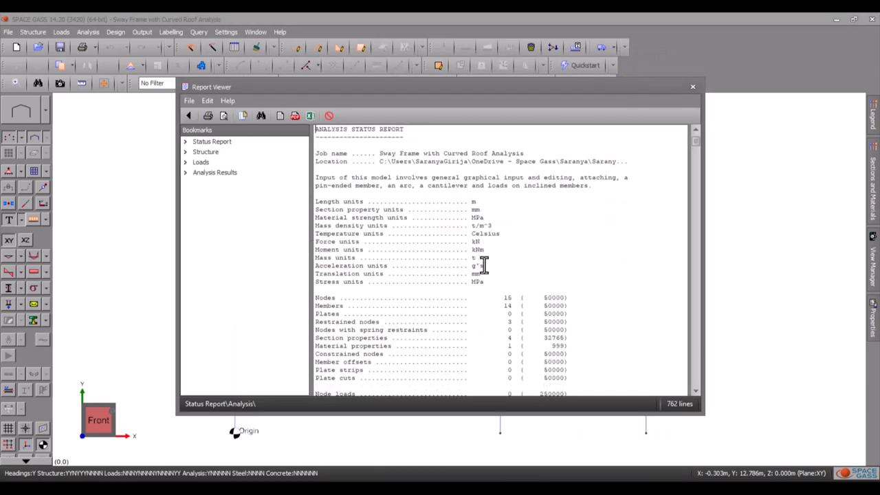
{"action": "scroll", "scroll_direction": "down", "scroll_amount": 3}
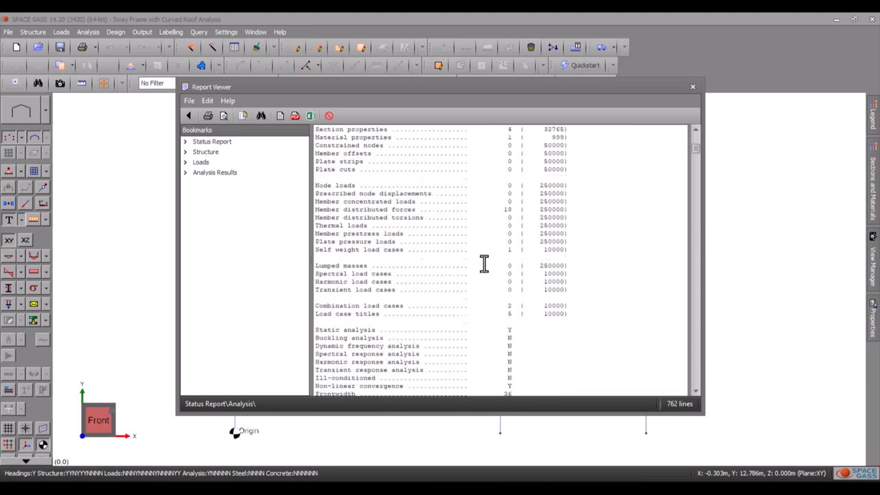
{"action": "left_click", "coordinate": [207, 151]}
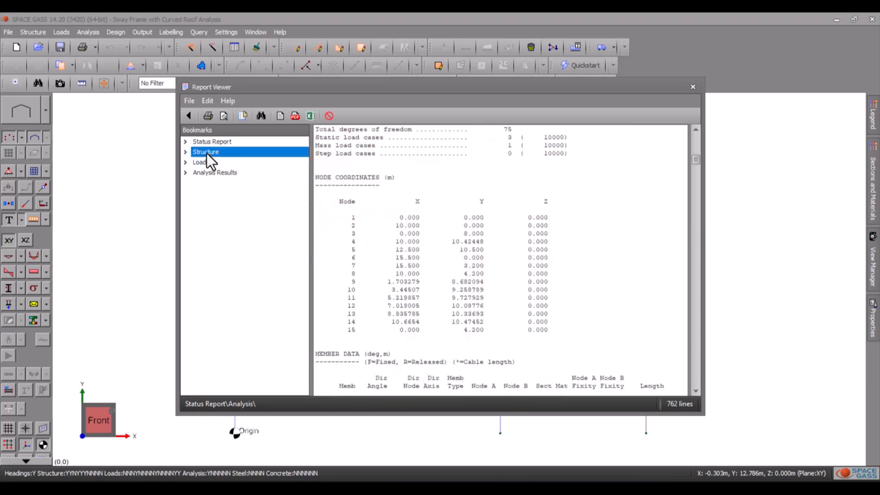
{"action": "left_click", "coordinate": [201, 162]}
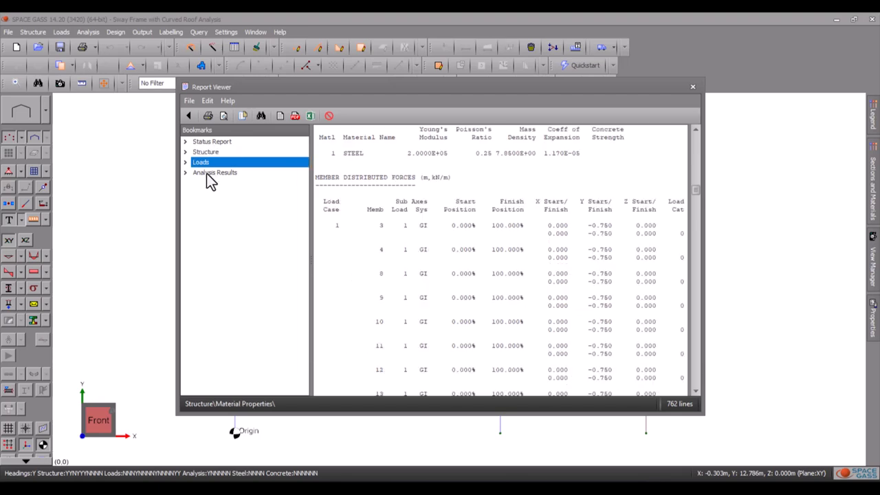
{"action": "left_click", "coordinate": [215, 173]}
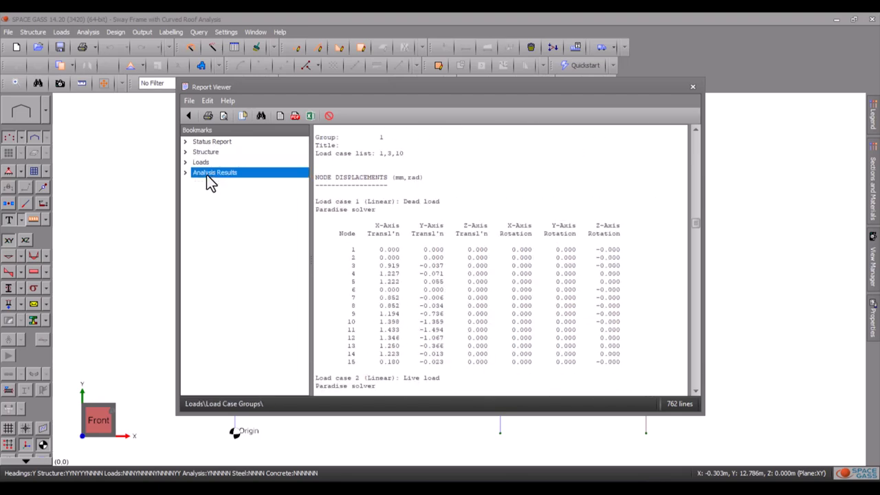
{"action": "left_click", "coordinate": [693, 85]}
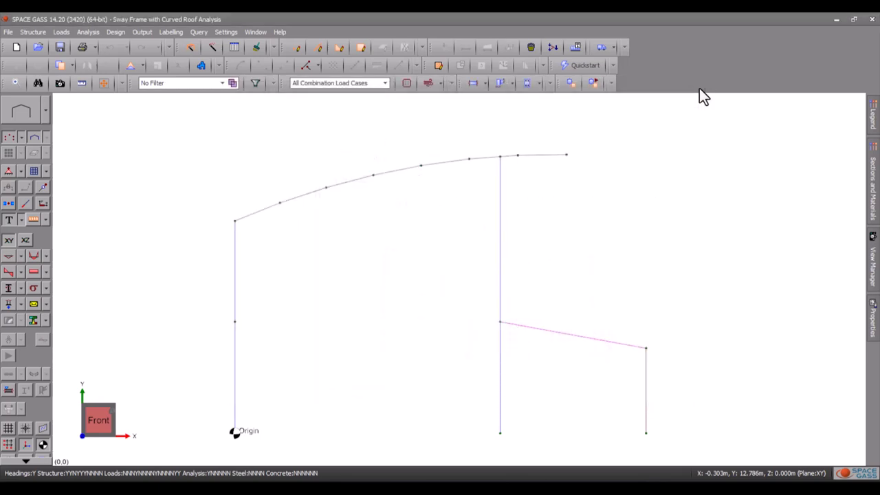